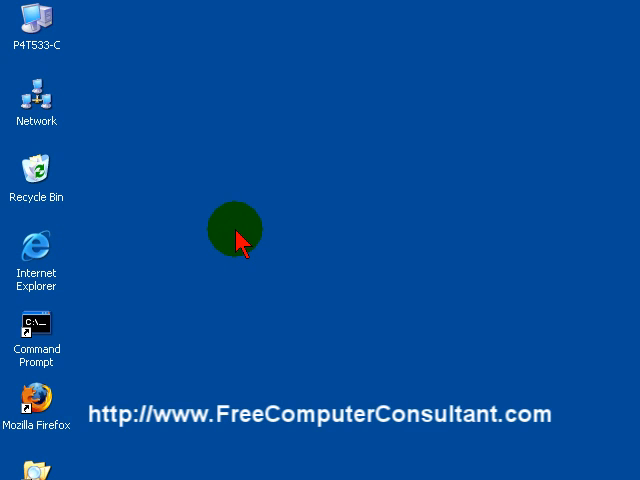
pyautogui.moveTo(330, 250)
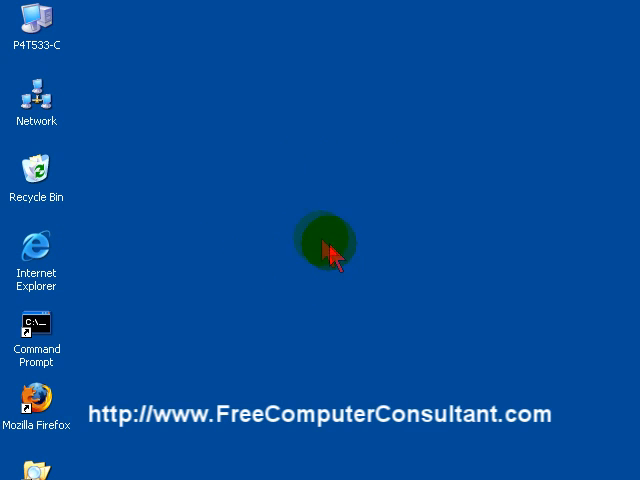
# Step: Open Display Properties from the desktop's right-click Properties option
pyautogui.rightClick(325, 245)
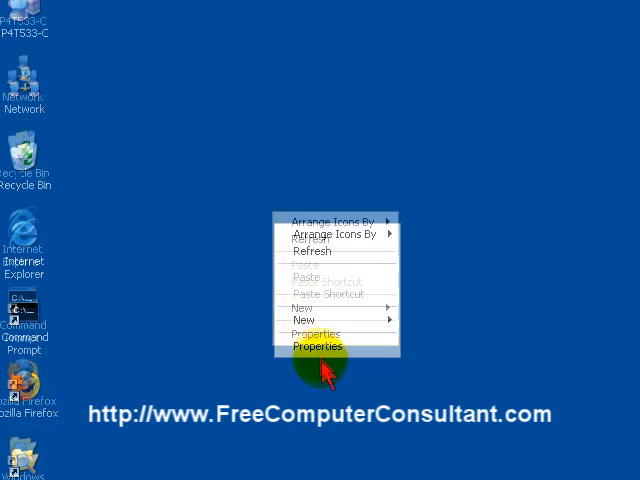
pyautogui.click(316, 346)
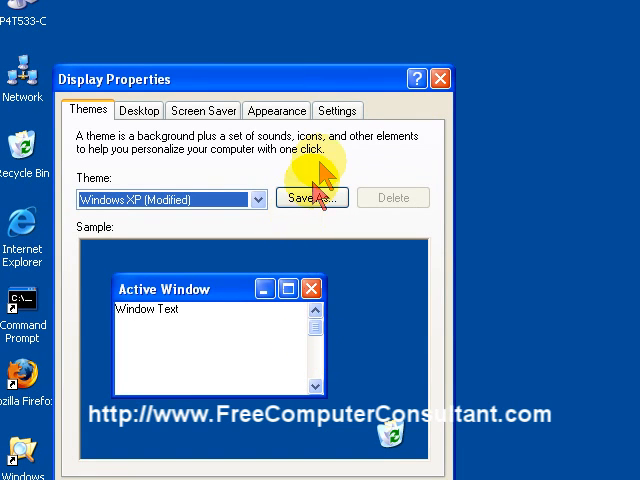
# Step: Switch Display Properties to the Settings tab showing 1280 by 1024 pixels
pyautogui.click(338, 110)
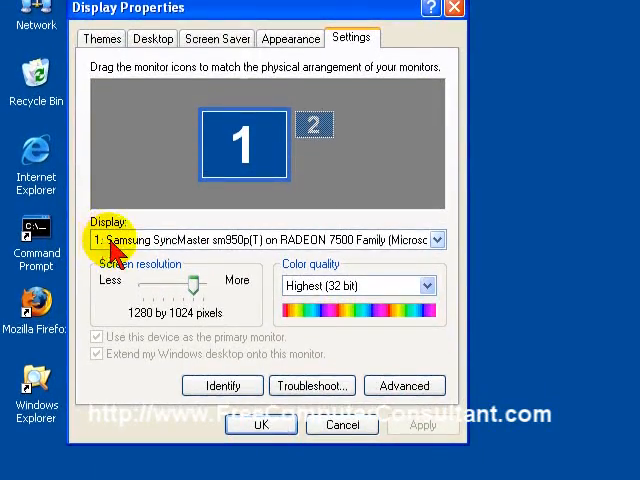
pyautogui.moveTo(238, 262)
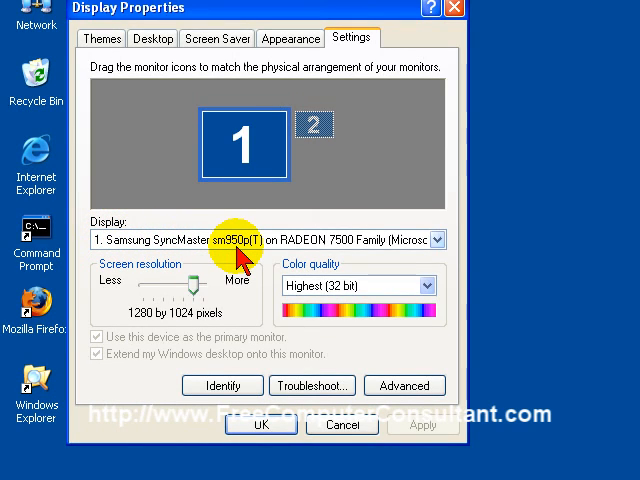
pyautogui.moveTo(345, 258)
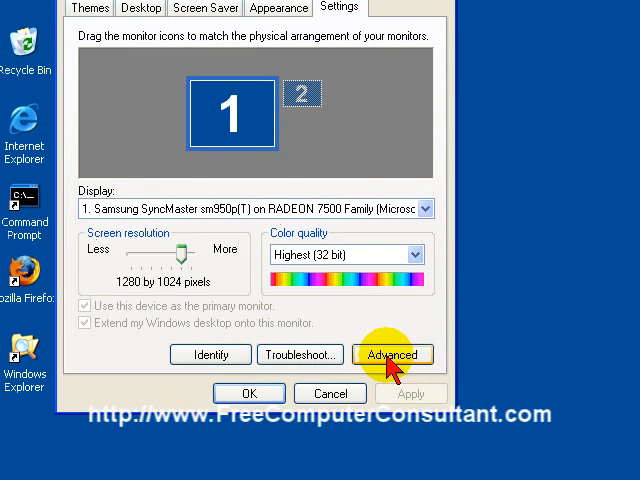
# Step: Open the Advanced monitor settings for the Samsung SyncMaster at 70 Hertz
pyautogui.click(392, 354)
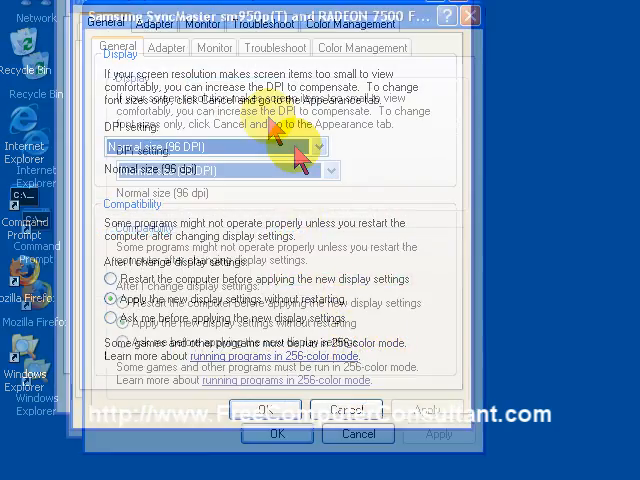
pyautogui.click(213, 119)
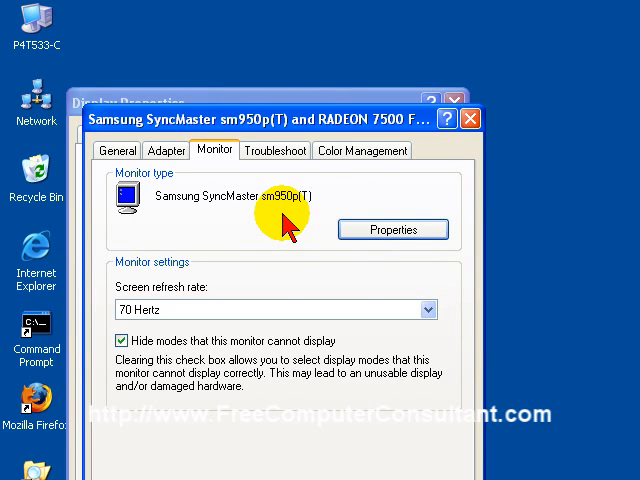
pyautogui.moveTo(168, 215)
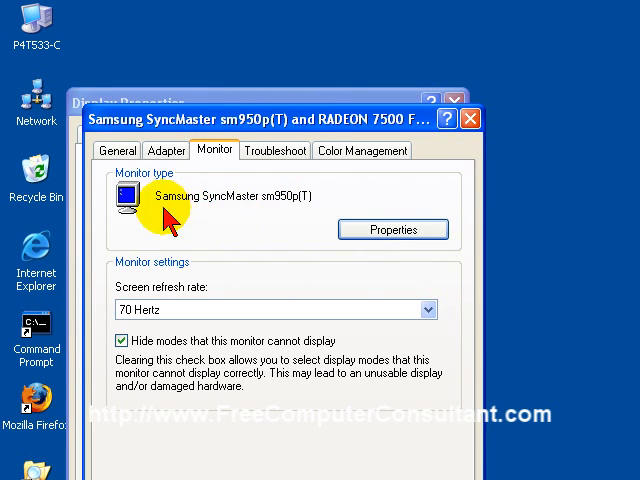
pyautogui.moveTo(288, 216)
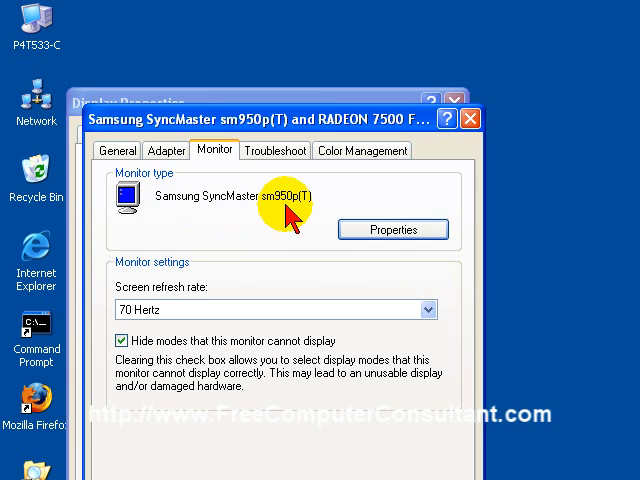
pyautogui.moveTo(300, 210)
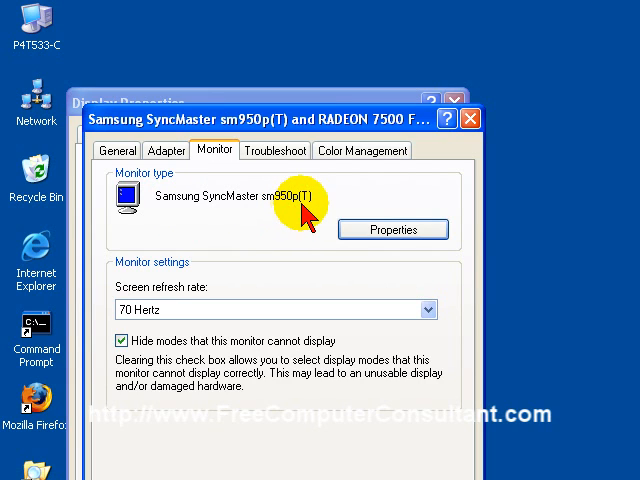
pyautogui.moveTo(370, 310)
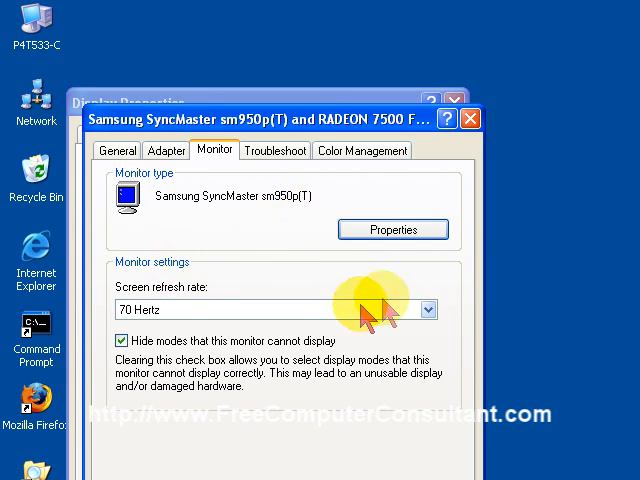
# Step: List the SyncMaster's refresh rates (60, 70, 75, 85 Hertz), keeping 70 Hertz
pyautogui.click(424, 309)
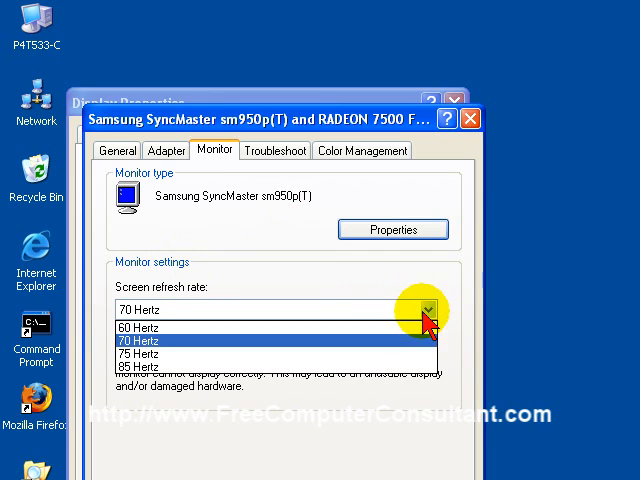
pyautogui.moveTo(175, 341)
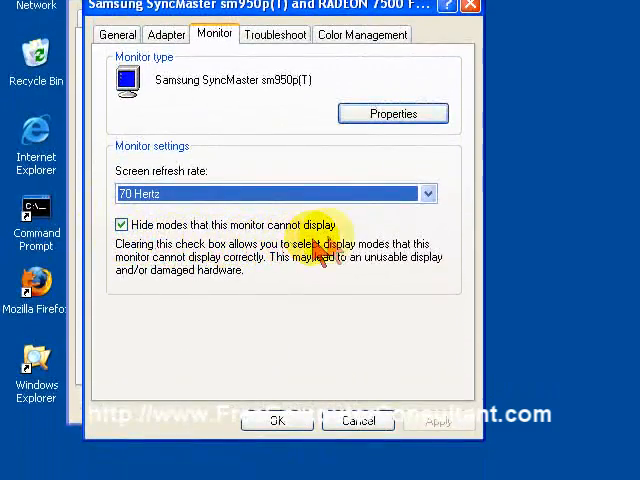
pyautogui.moveTo(345, 215)
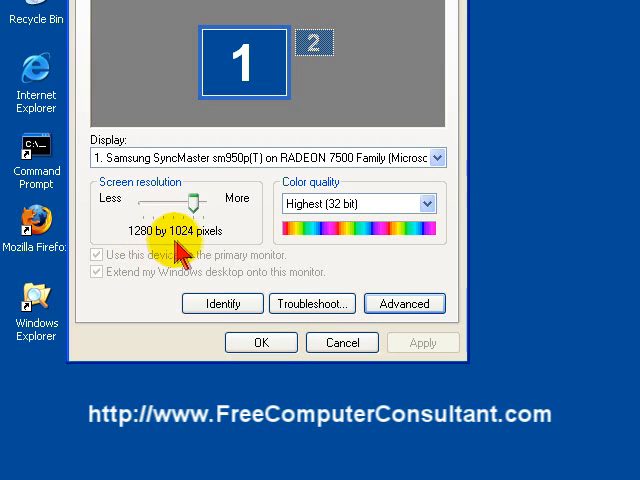
# Step: Drag the resolution slider down through 1280 by 960 to 1024 by 768 pixels
pyautogui.moveTo(183, 200); pyautogui.dragTo(172, 200)
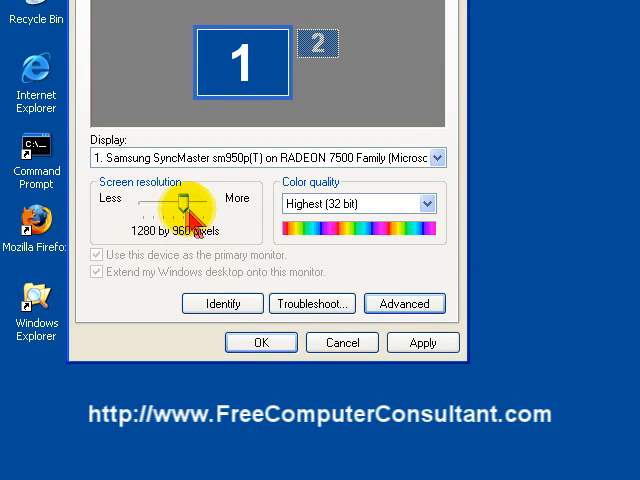
pyautogui.moveTo(185, 208); pyautogui.dragTo(155, 243)
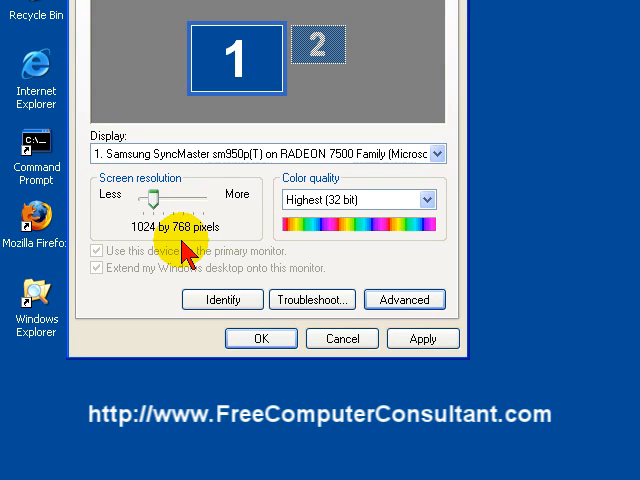
pyautogui.moveTo(180, 243)
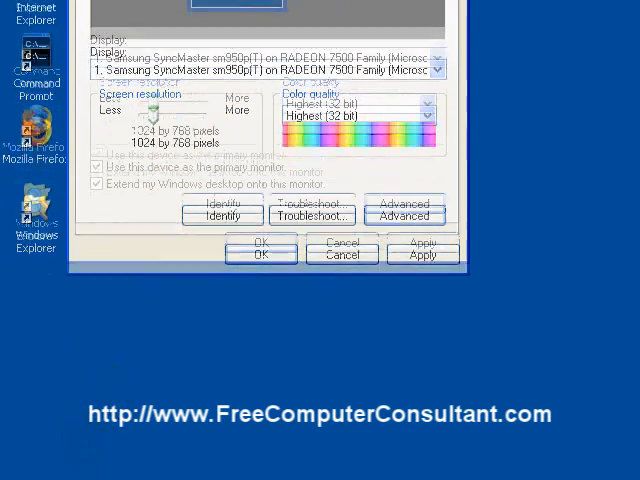
# Step: Launch Calculator from the Start menu's Run box with the calc command
pyautogui.click(45, 464)
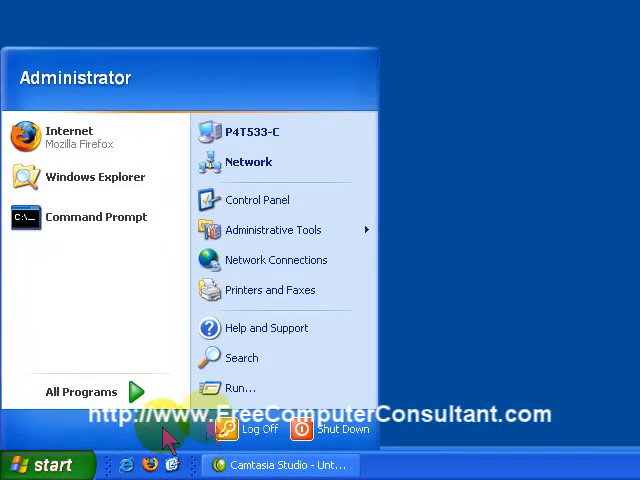
pyautogui.click(239, 388)
pyautogui.write('calc')
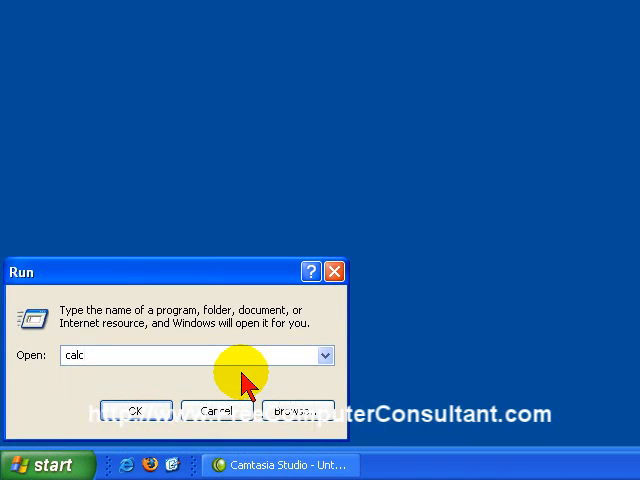
pyautogui.click(135, 410)
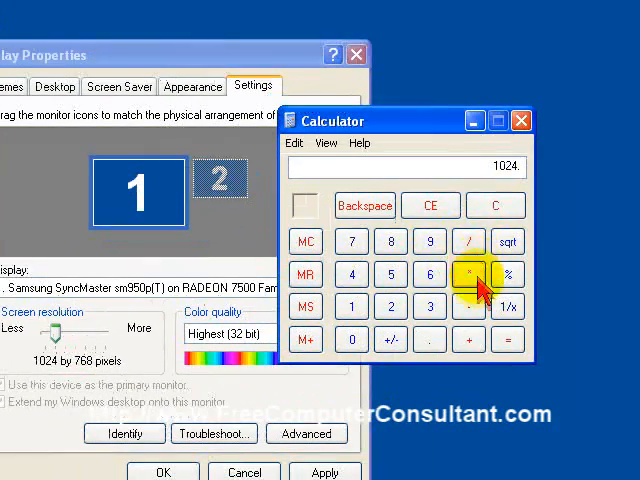
# Step: Divide 1024 by 768 to get about 1.3333, then start the 4 by 3 comparison
pyautogui.click(429, 274)
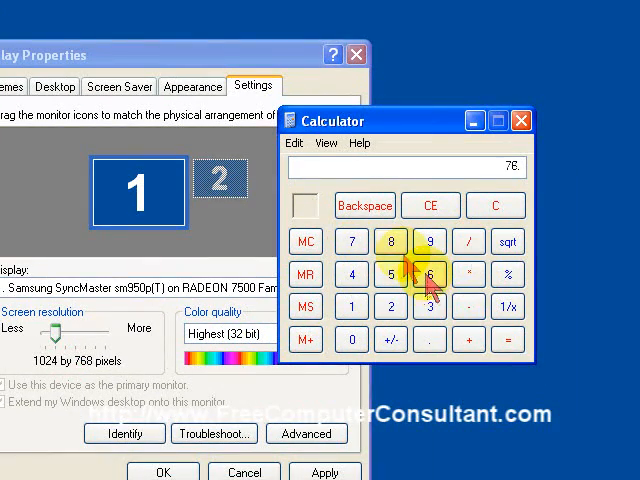
pyautogui.click(485, 308)
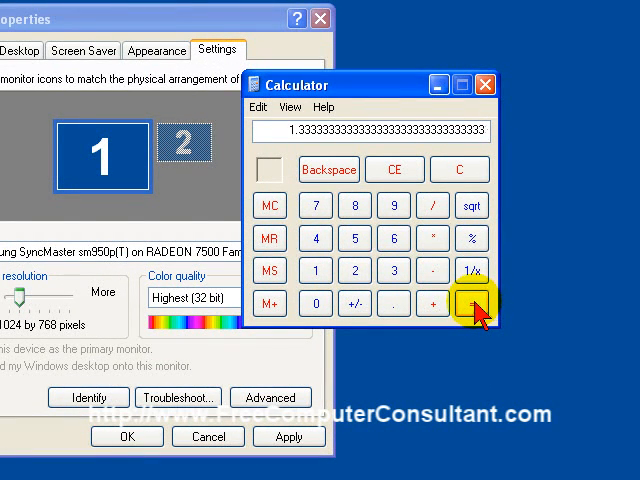
pyautogui.click(472, 303)
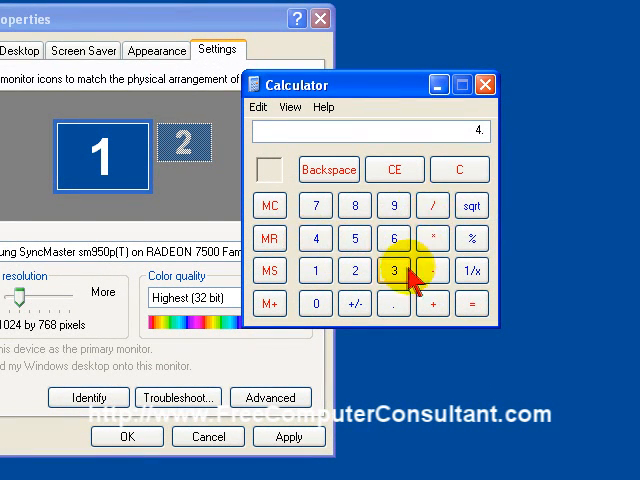
pyautogui.click(471, 303)
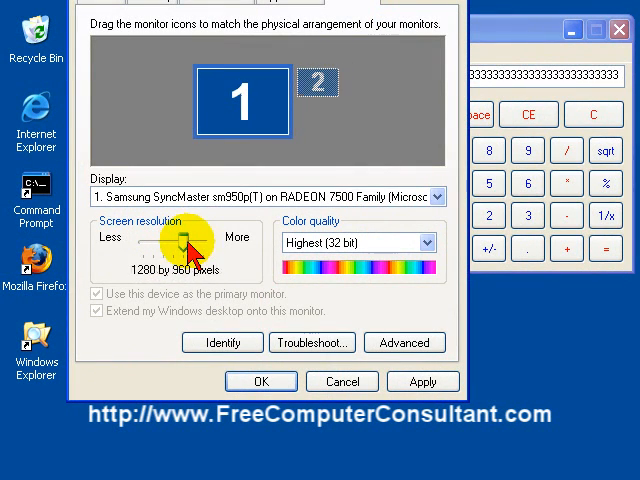
# Step: Raise the pending resolution through 1280 by 960 toward 1600 by 1200 pixels
pyautogui.moveTo(185, 238); pyautogui.dragTo(200, 238)
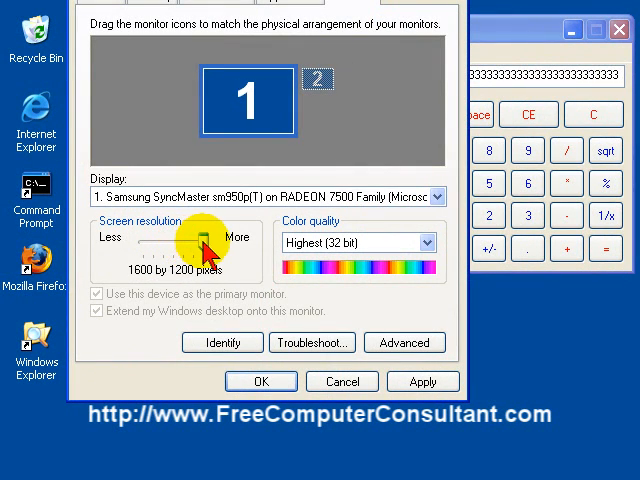
pyautogui.moveTo(200, 237); pyautogui.dragTo(185, 243)
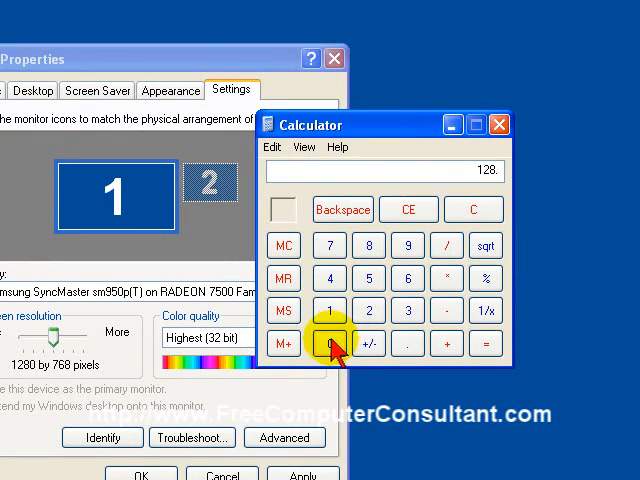
# Step: Divide 1280 by 768 in Calculator to get about 1.6667
pyautogui.click(329, 344)
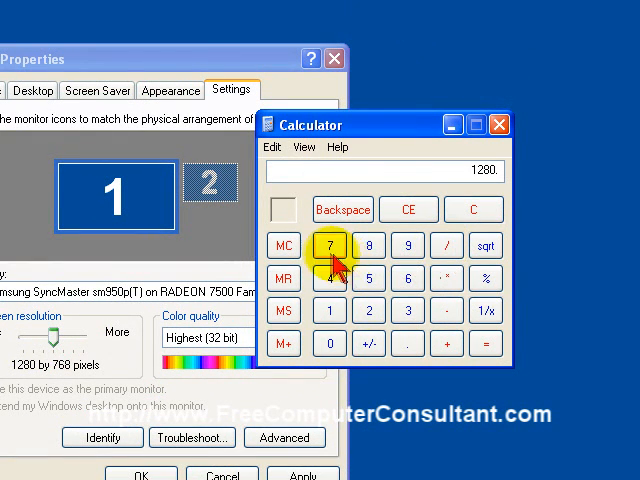
pyautogui.click(485, 343)
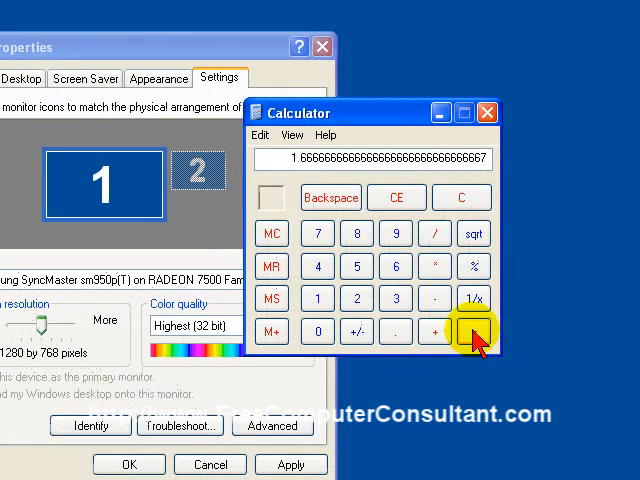
pyautogui.click(473, 331)
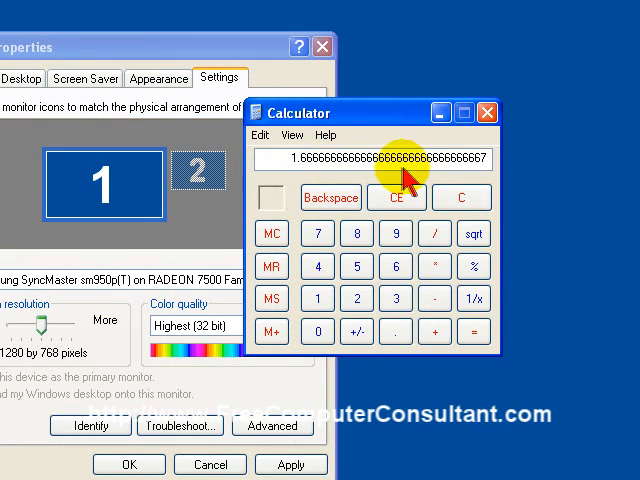
pyautogui.moveTo(373, 178)
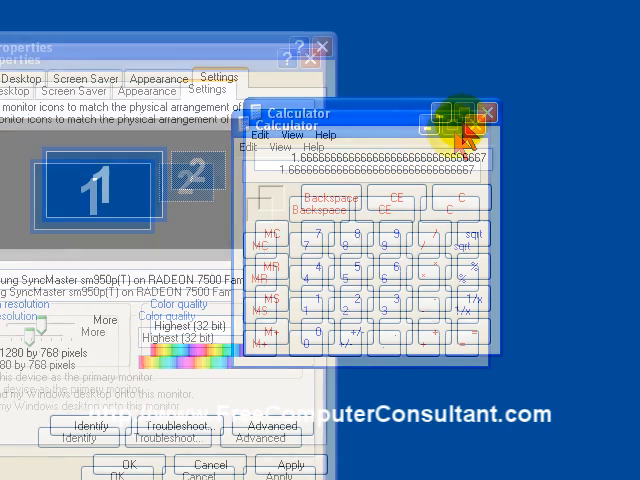
# Step: Set resolution back to 1280 by 1024 and apply it, raising the keep-settings prompt
pyautogui.click(486, 112)
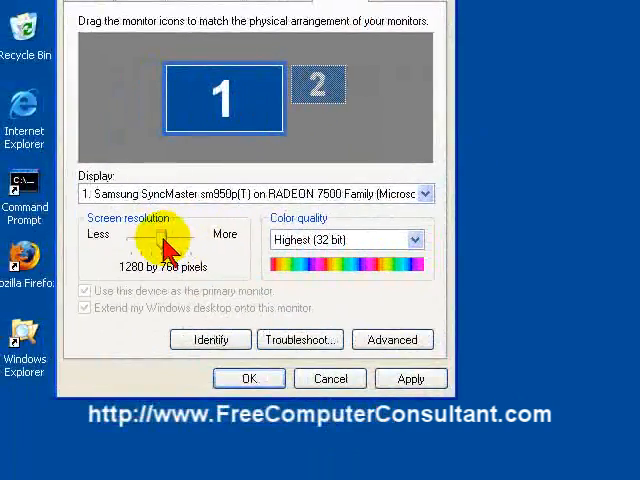
pyautogui.moveTo(163, 245); pyautogui.dragTo(150, 245)
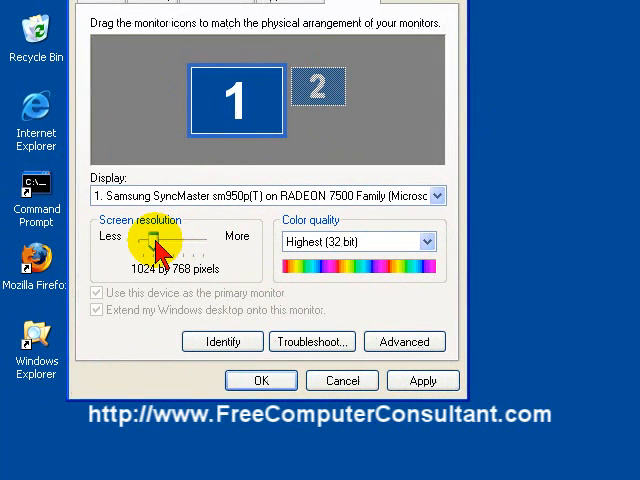
pyautogui.moveTo(157, 244); pyautogui.dragTo(185, 244)
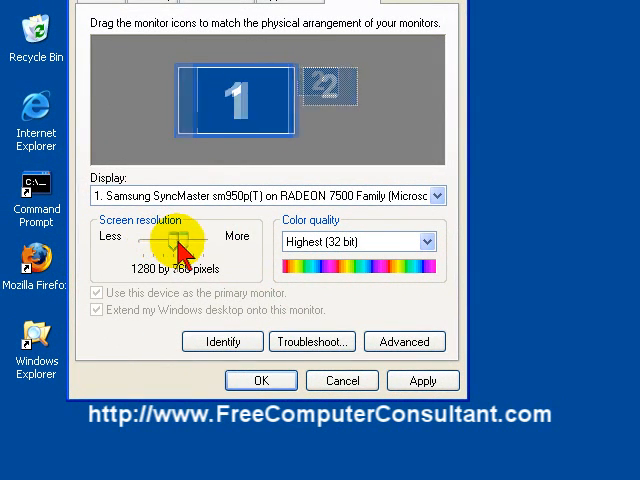
pyautogui.moveTo(165, 240); pyautogui.dragTo(190, 240)
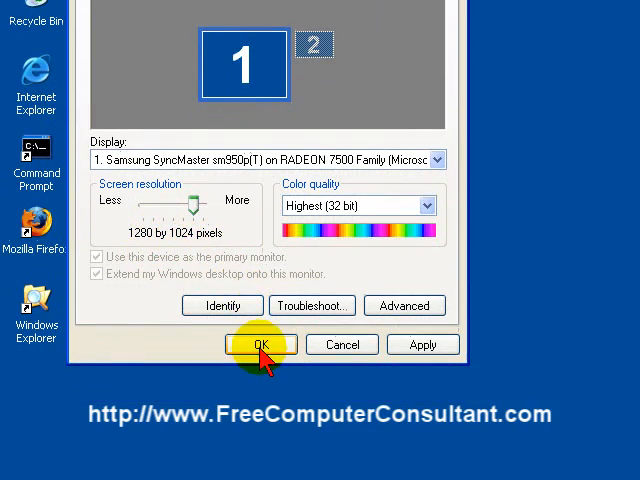
pyautogui.click(258, 344)
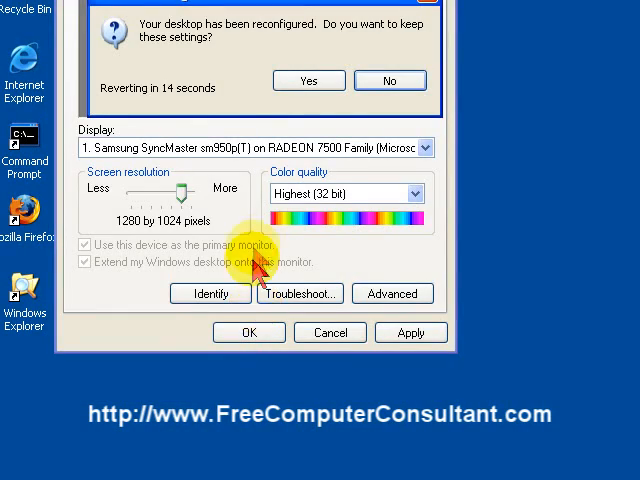